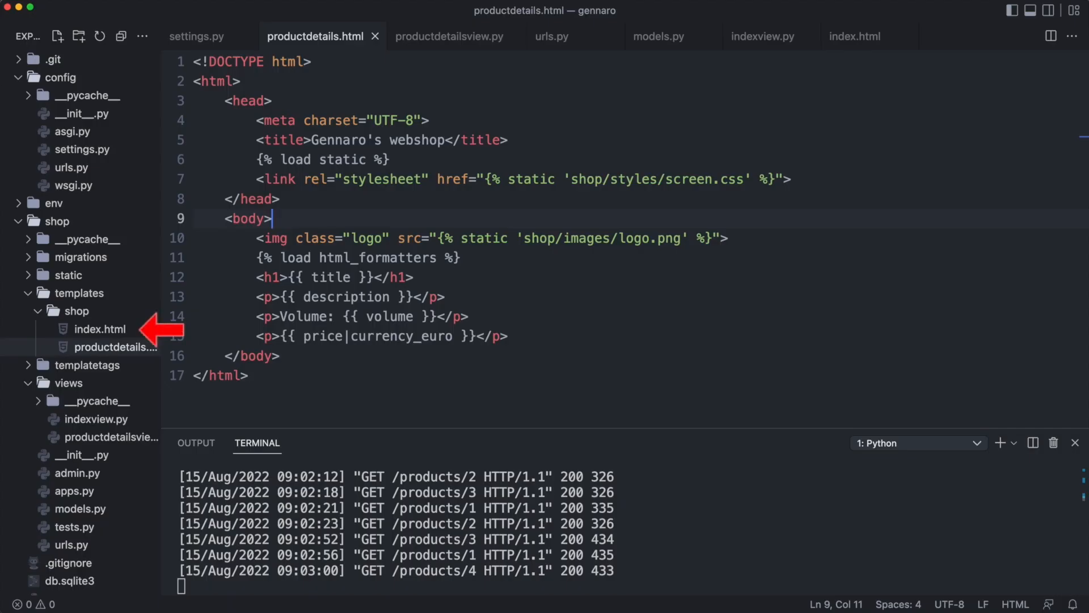
Step: Duplicate index.html in the shop templates folder and rename the copy to master.html
click(101, 329)
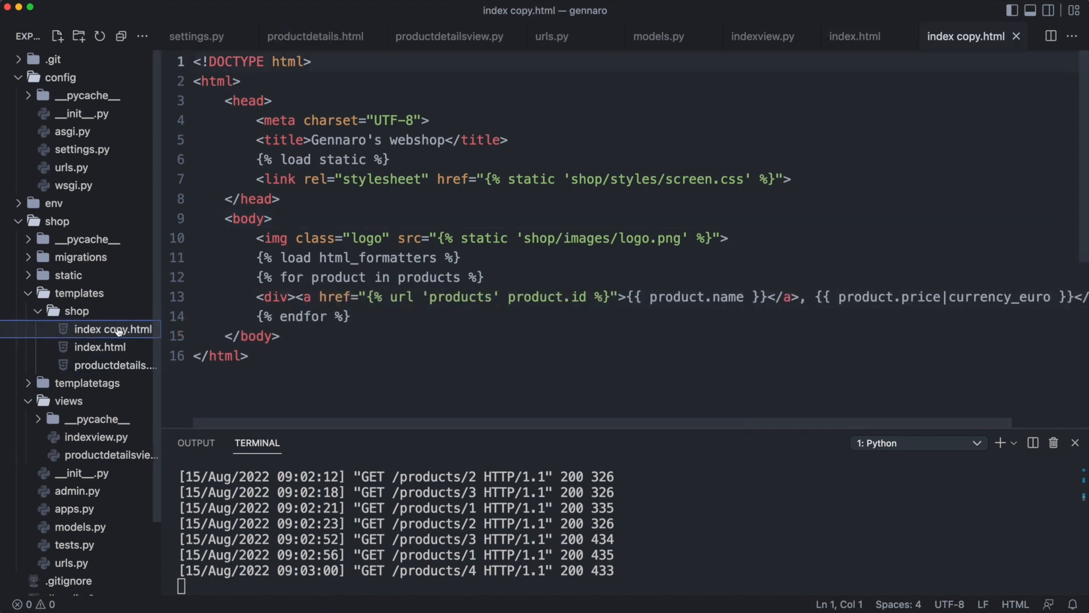
right_click(112, 329)
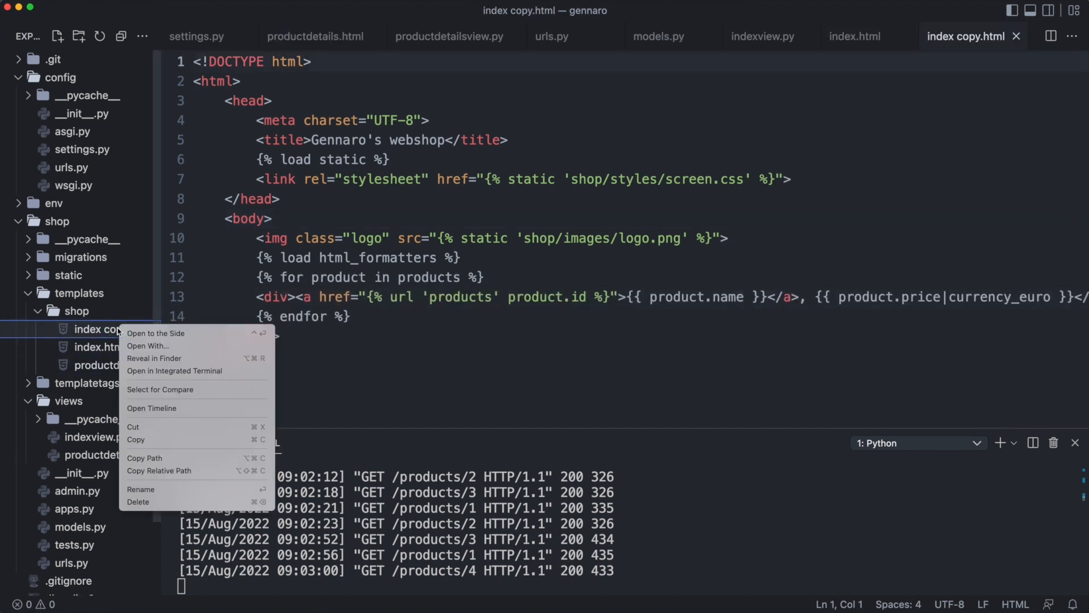
click(141, 489)
text(master)
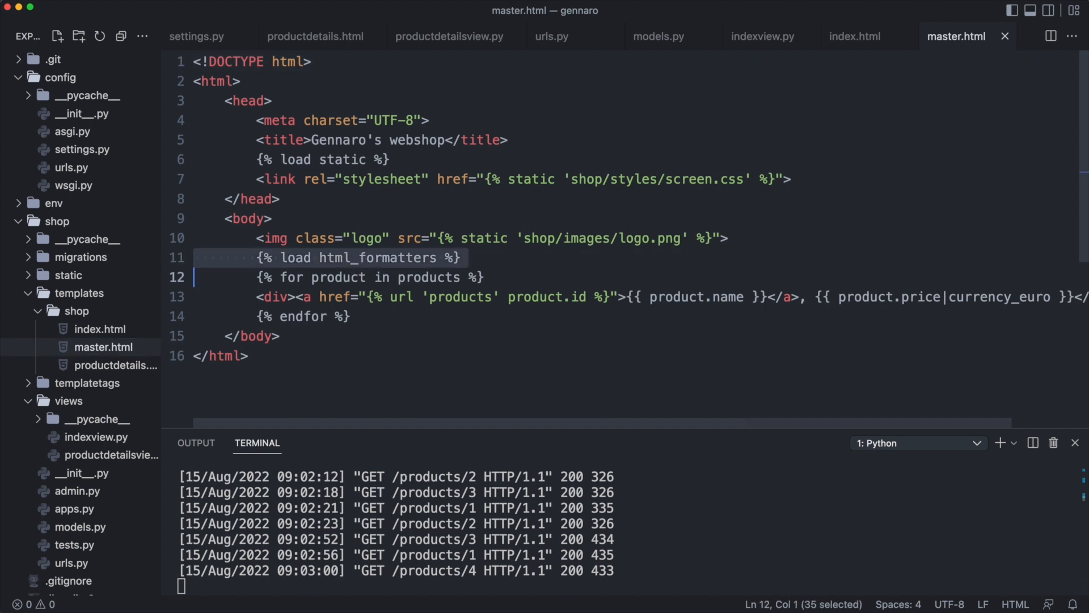
Step: Replace master.html's product loop with an empty {% block main %}{% endblock %} and move to index.html
key(Delete)
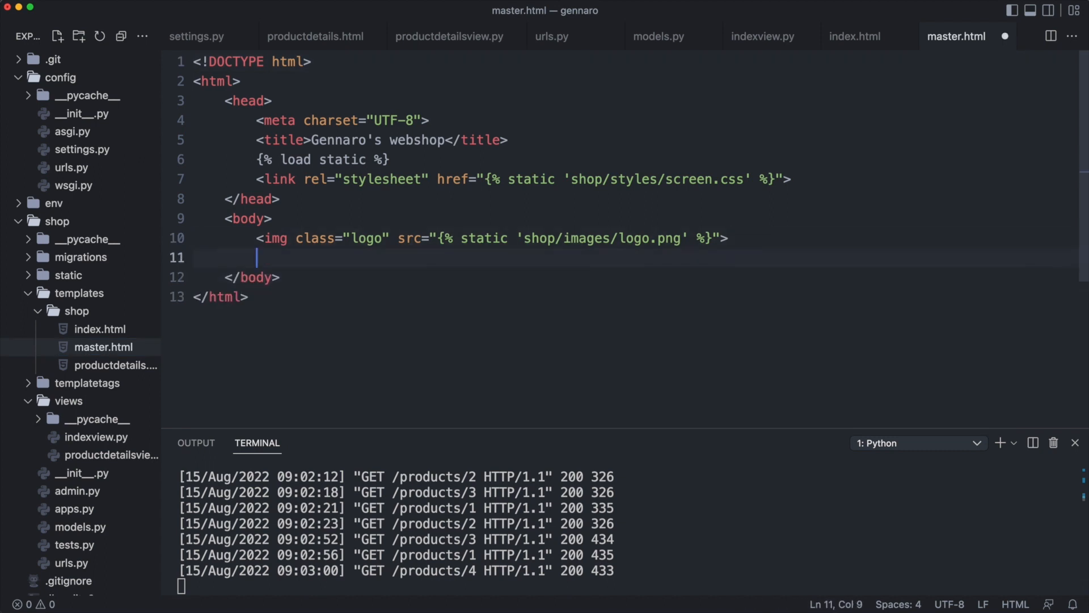
text({% block main)
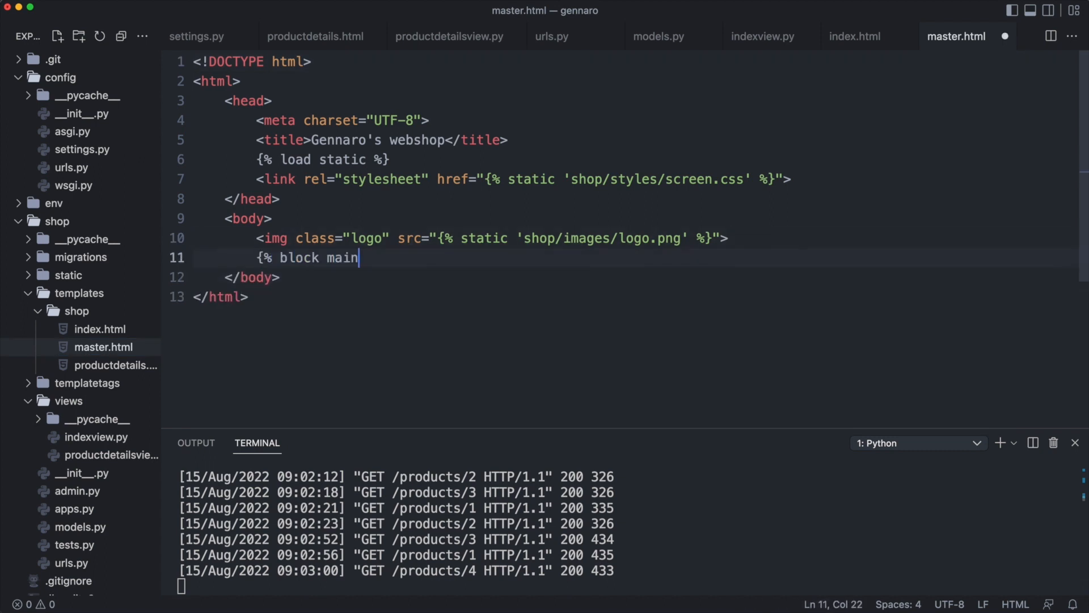
text(%}{% endblock %})
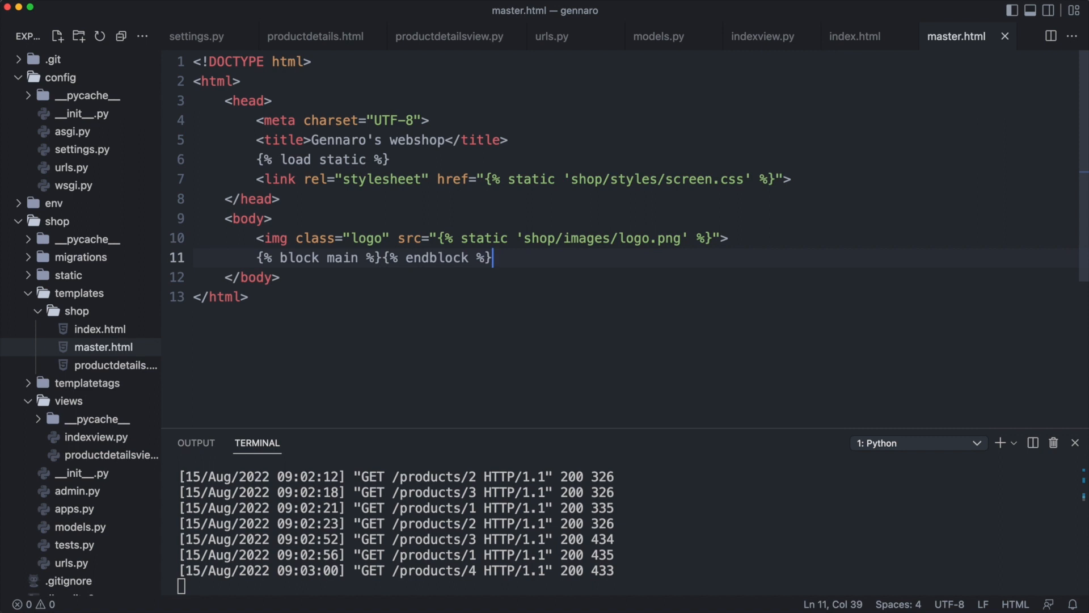
click(854, 36)
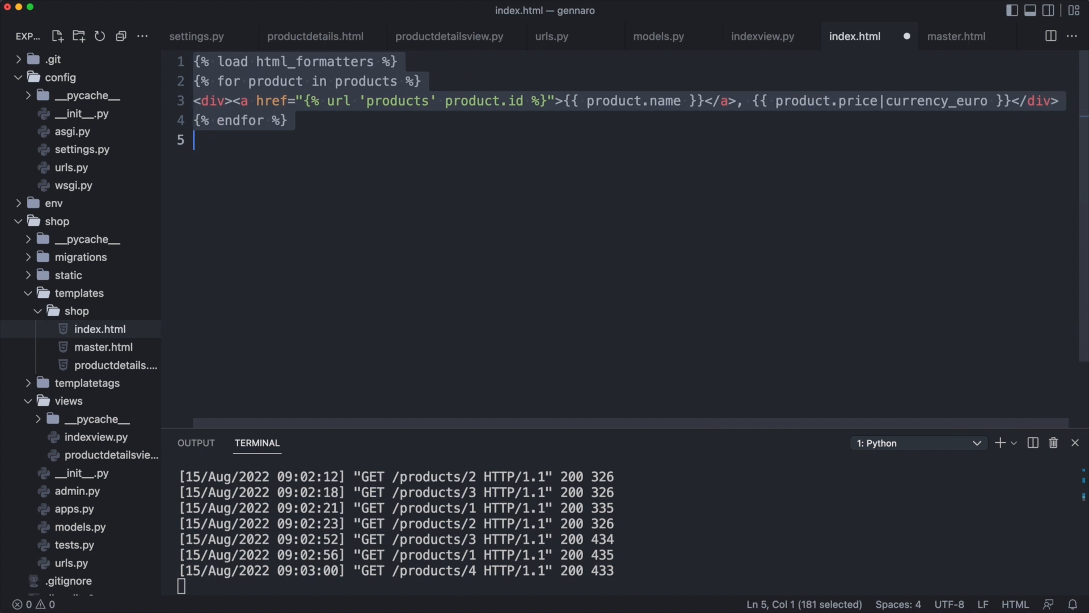
Step: Add {% extends "shop/master.html" %} to index.html and wrap its loop in {% block main %}…{% endblock %}
key(Enter)
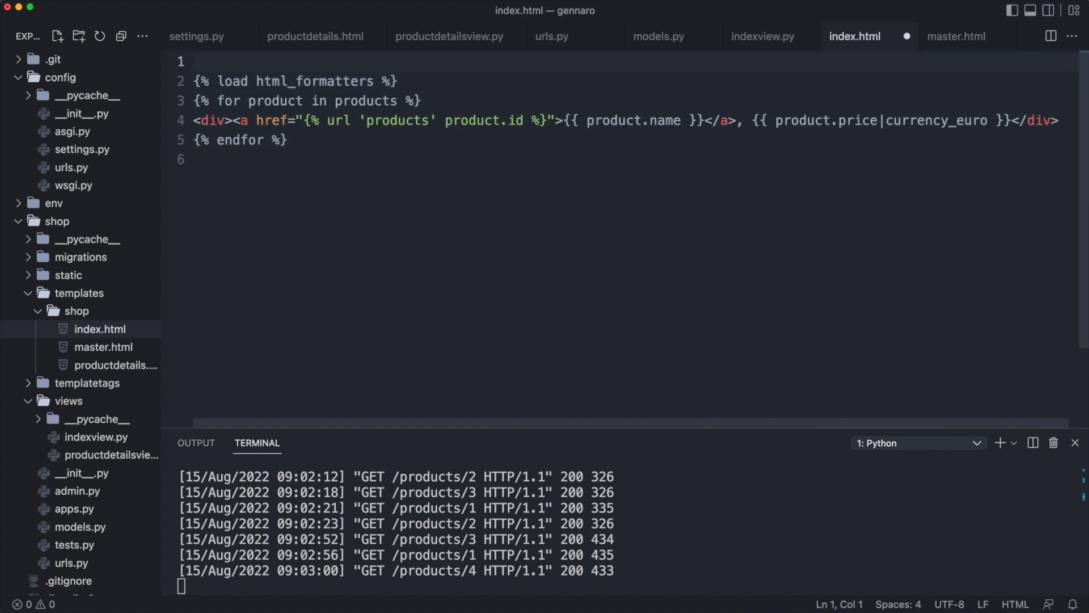
text({% extends "shop/)
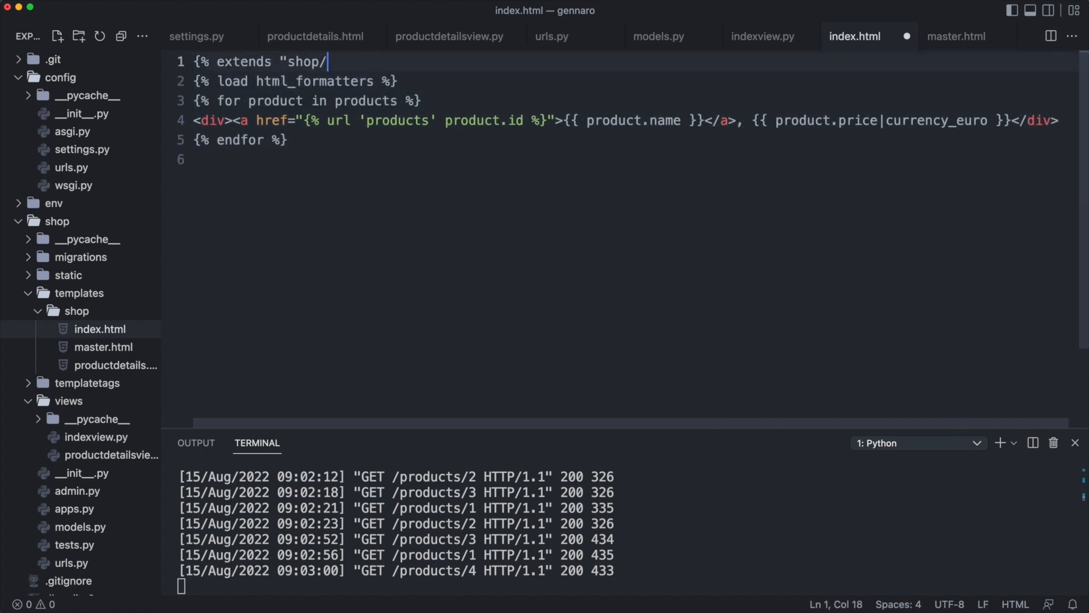
text(master.html" %})
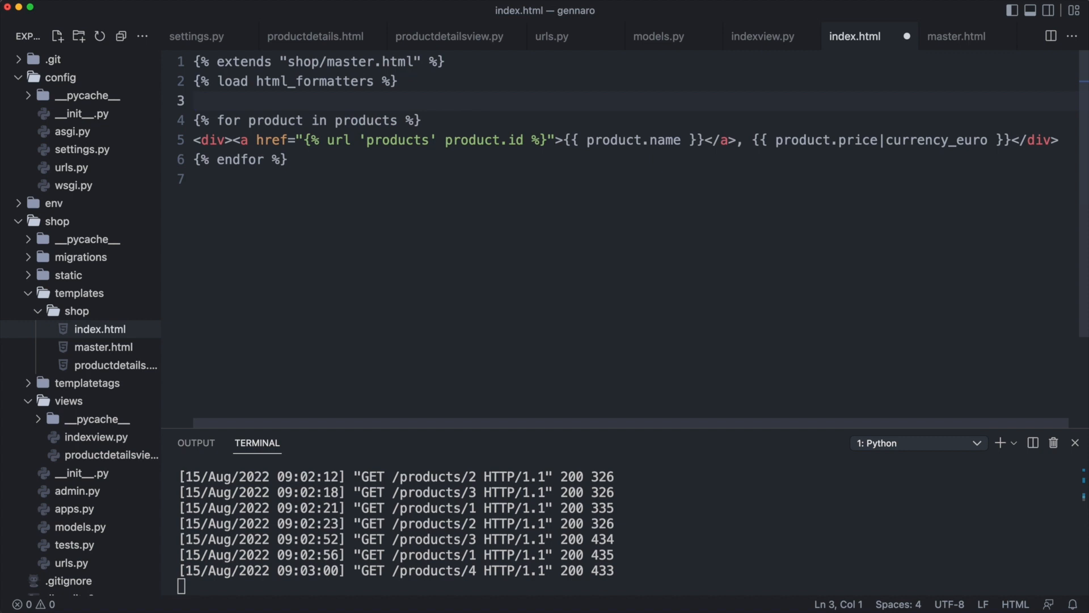
text({% block main %)
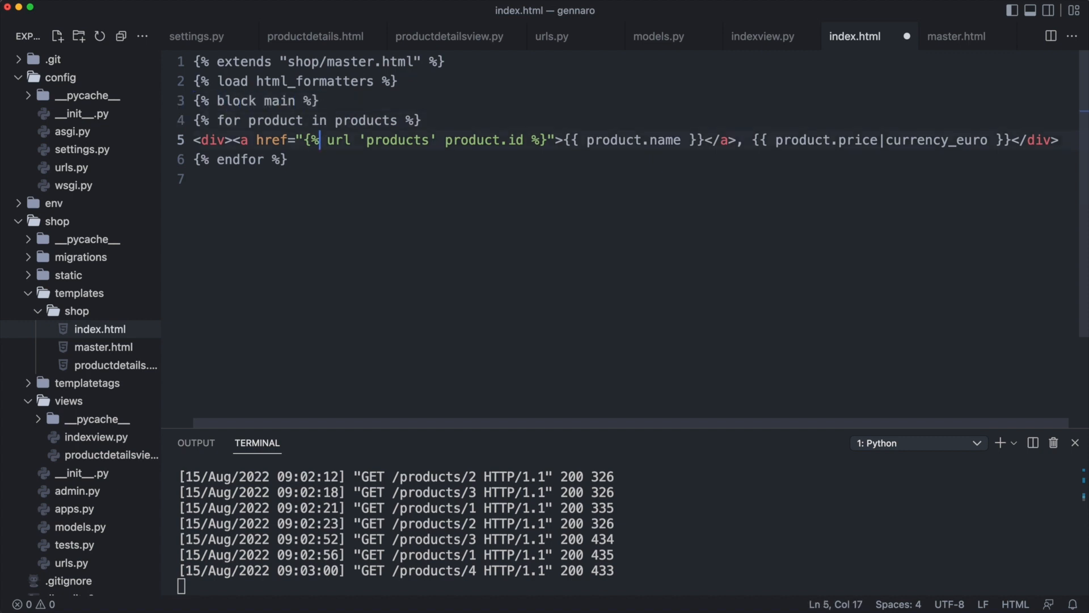
text({% endblock %})
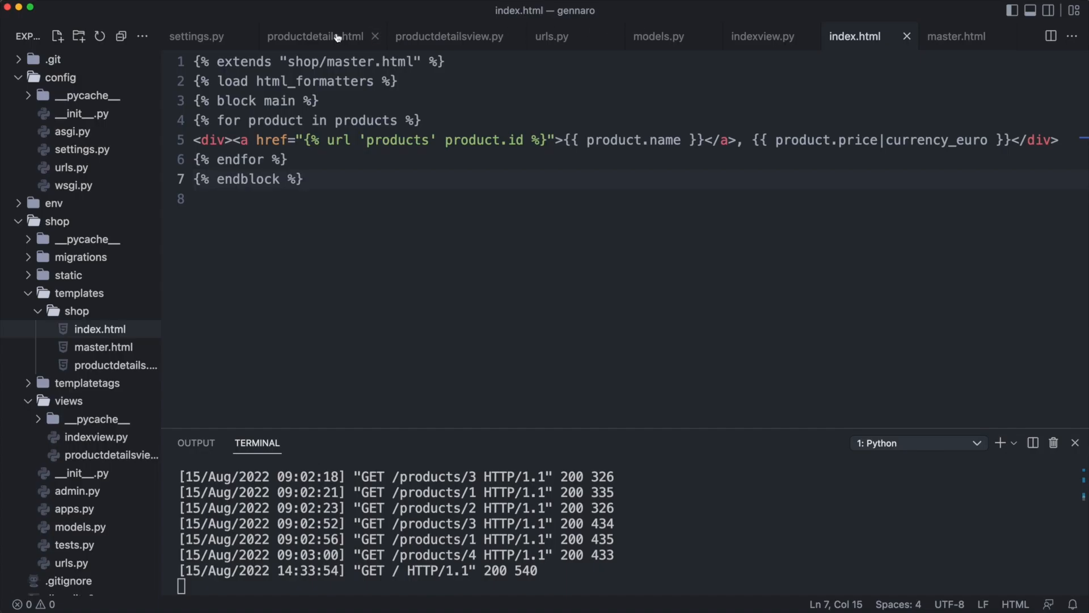
Step: Remove productdetails.html's boilerplate and add {% extends "shop/master.html" %} as its first line
click(315, 37)
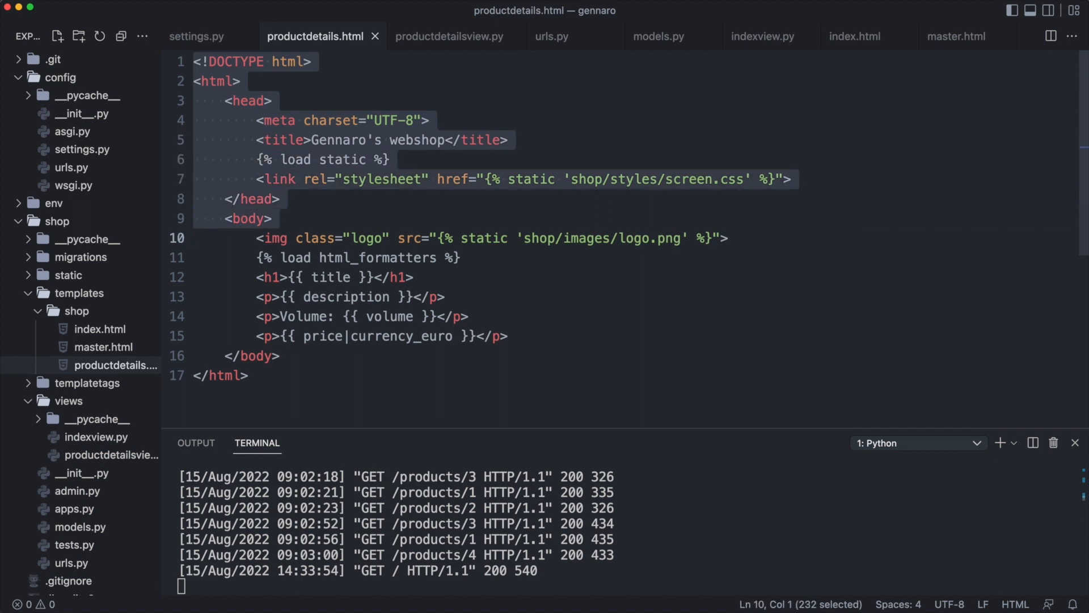
key(Backspace)
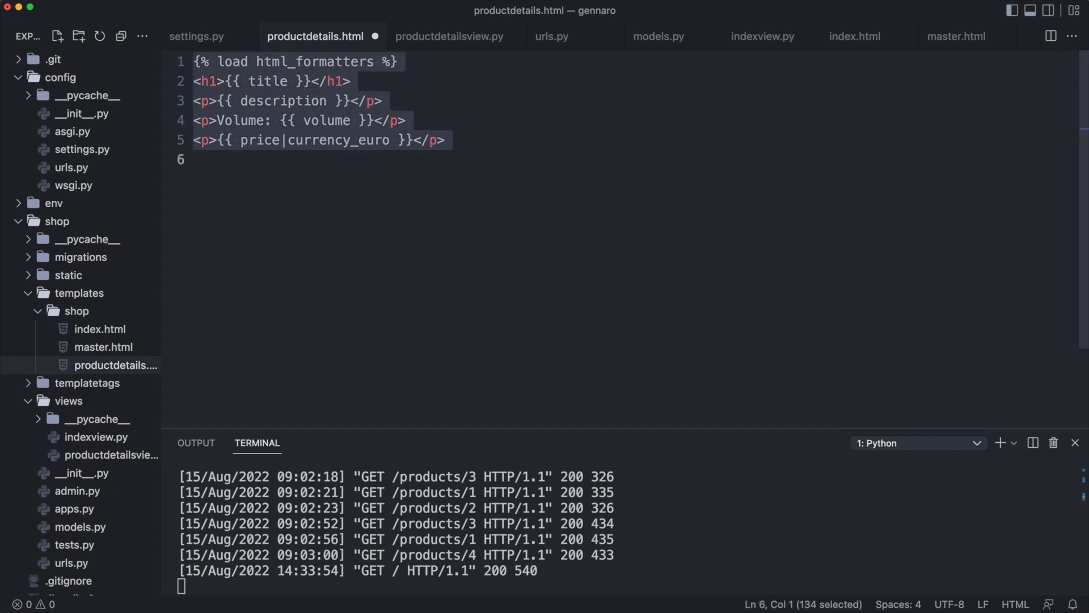
key(Enter)
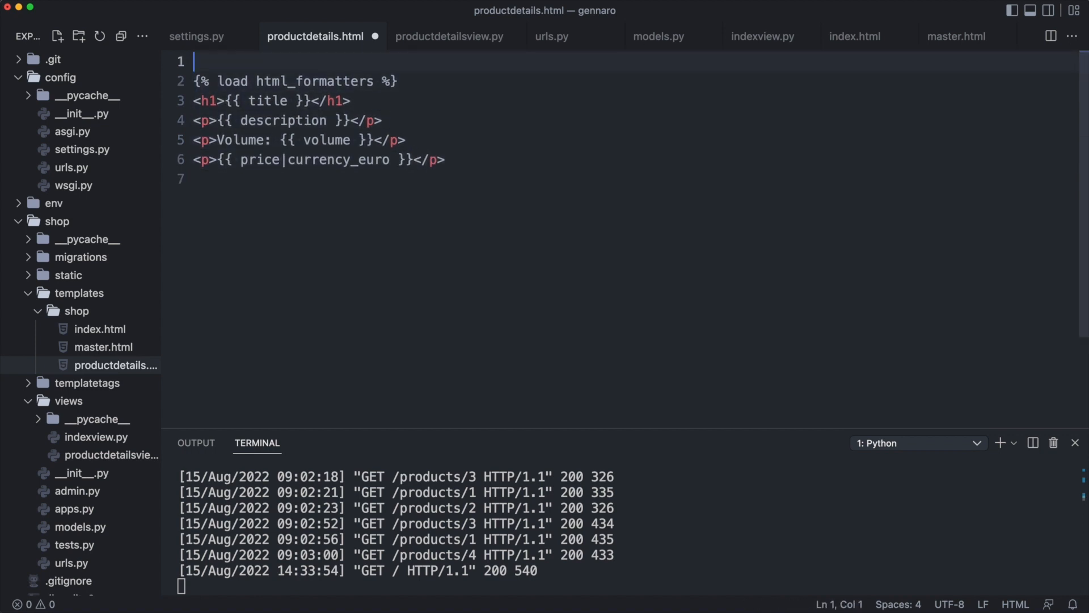
text({% extends)
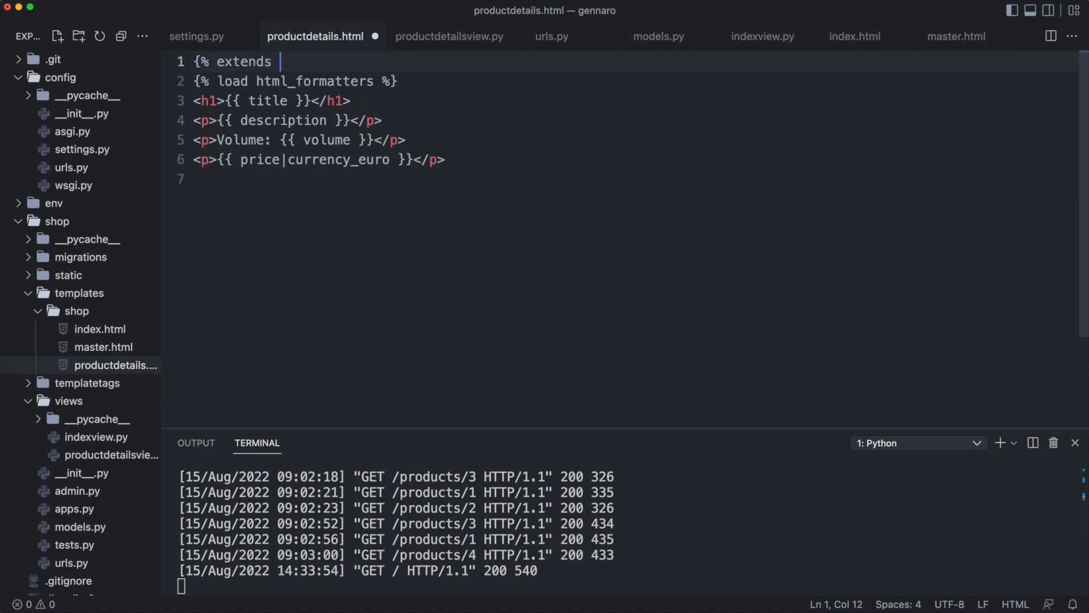
text("shop/master.html" %})
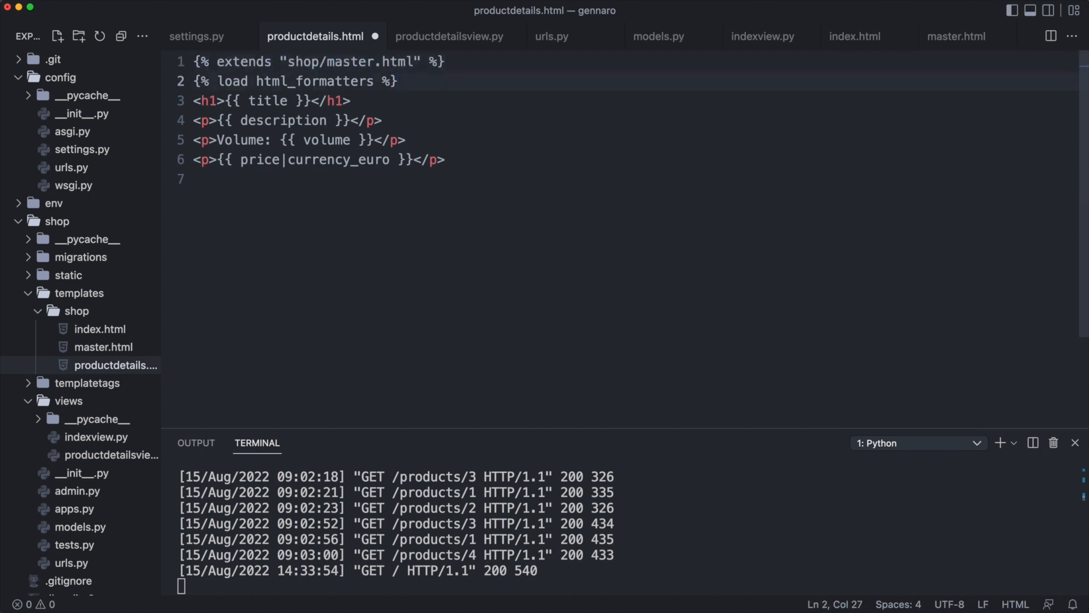
Step: Wrap the product details content in {% block main %} after the load tag and {% endblock %} after the price
key(Return)
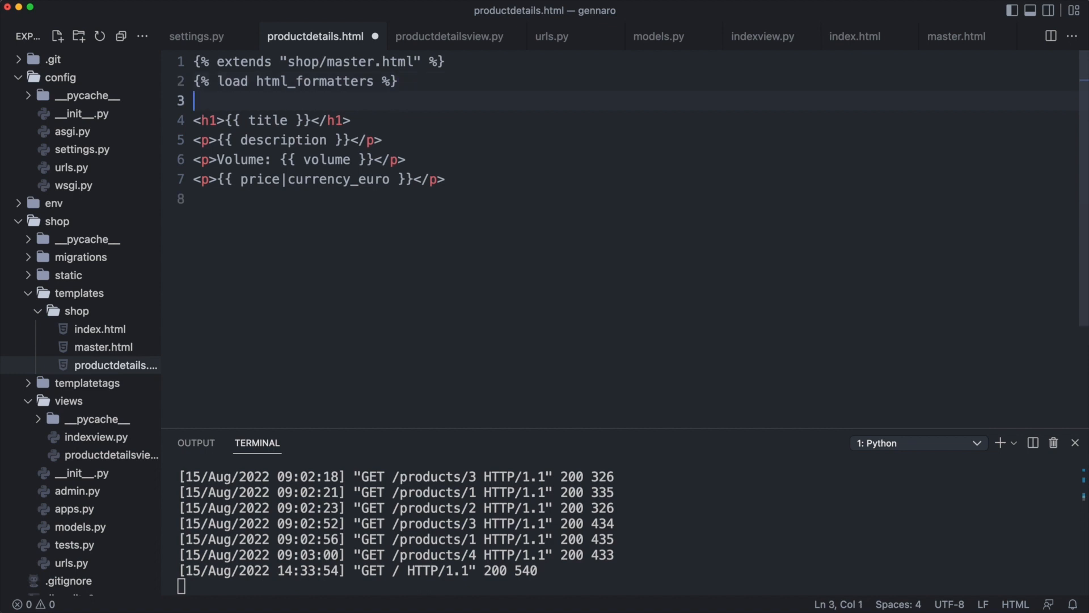
text({% block main %})
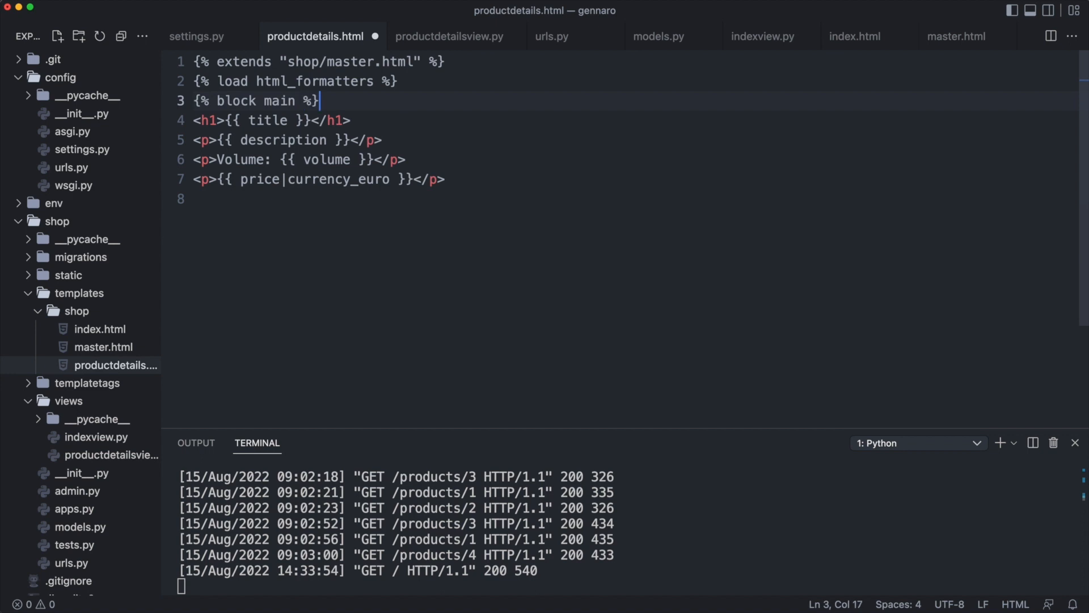
click(318, 179)
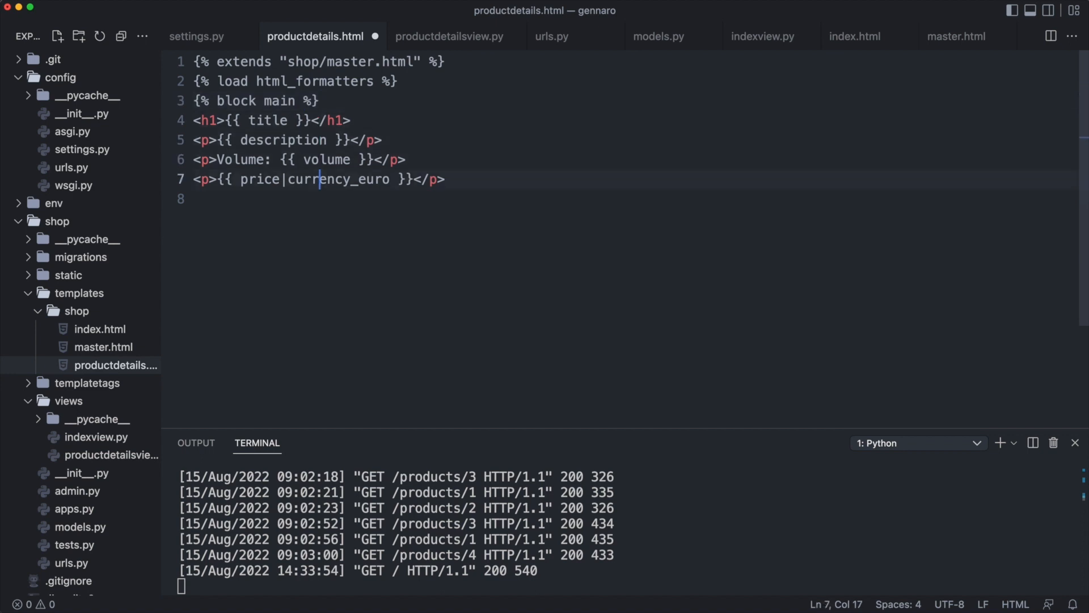
key(enter)
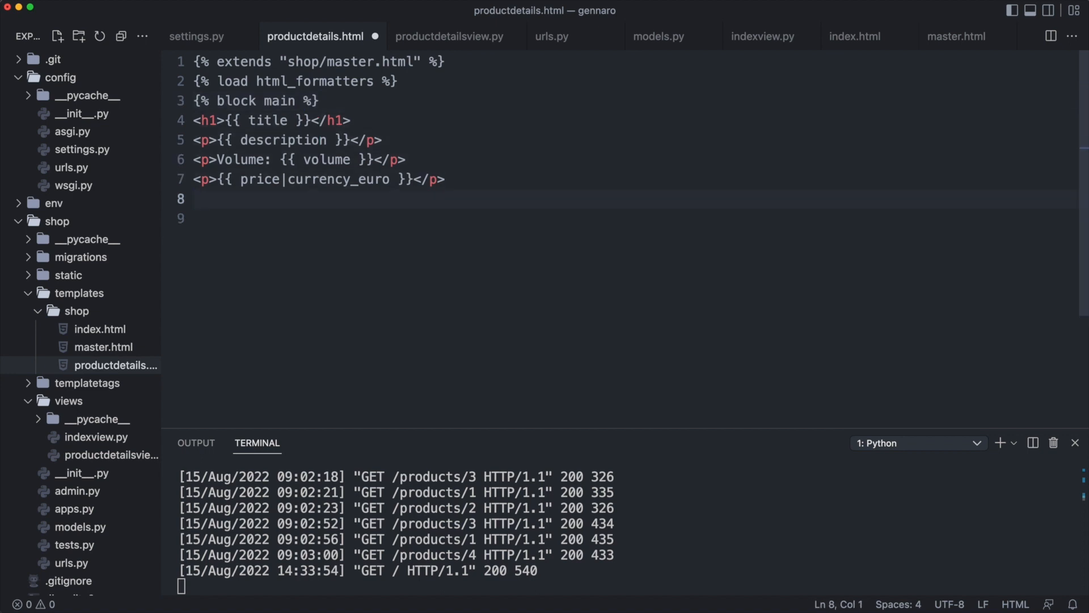
text({% endblock)
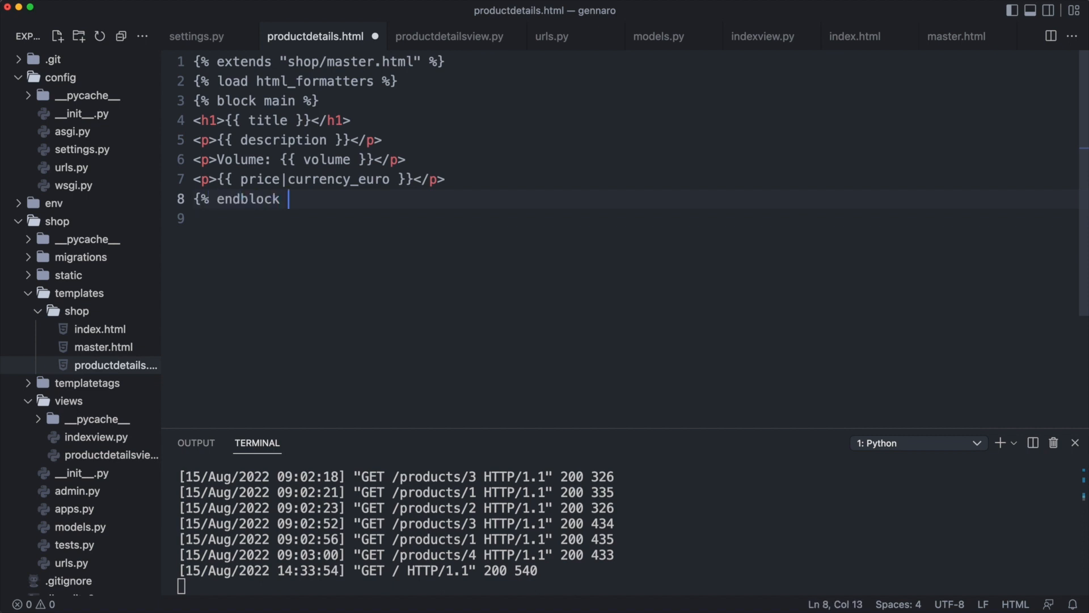
text(%})
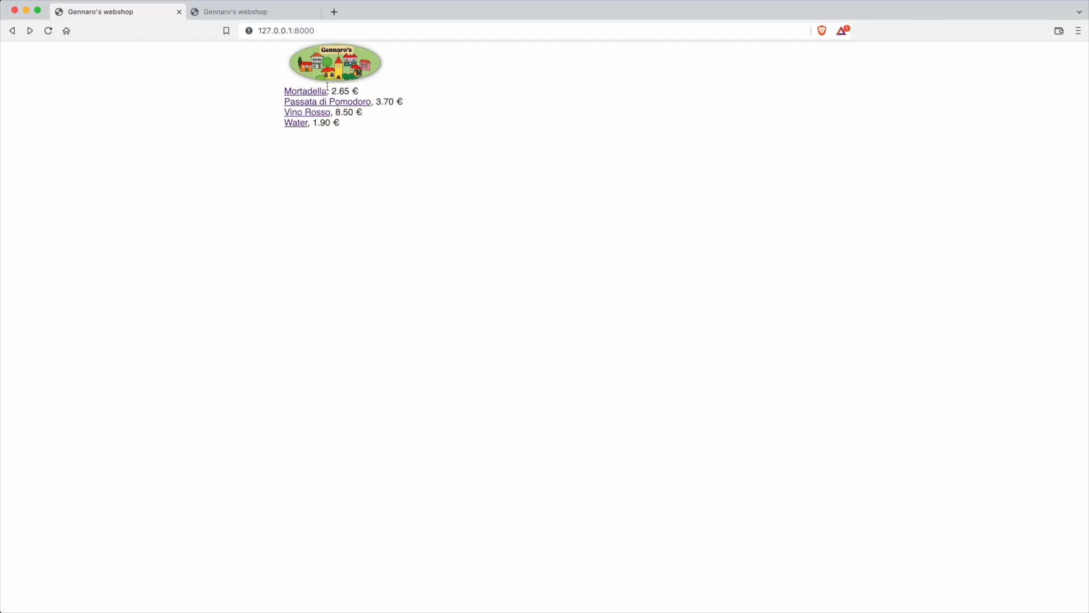
Step: View the home page at 127.0.0.1:8000 and navigate to the Vino Rosso product page
click(305, 91)
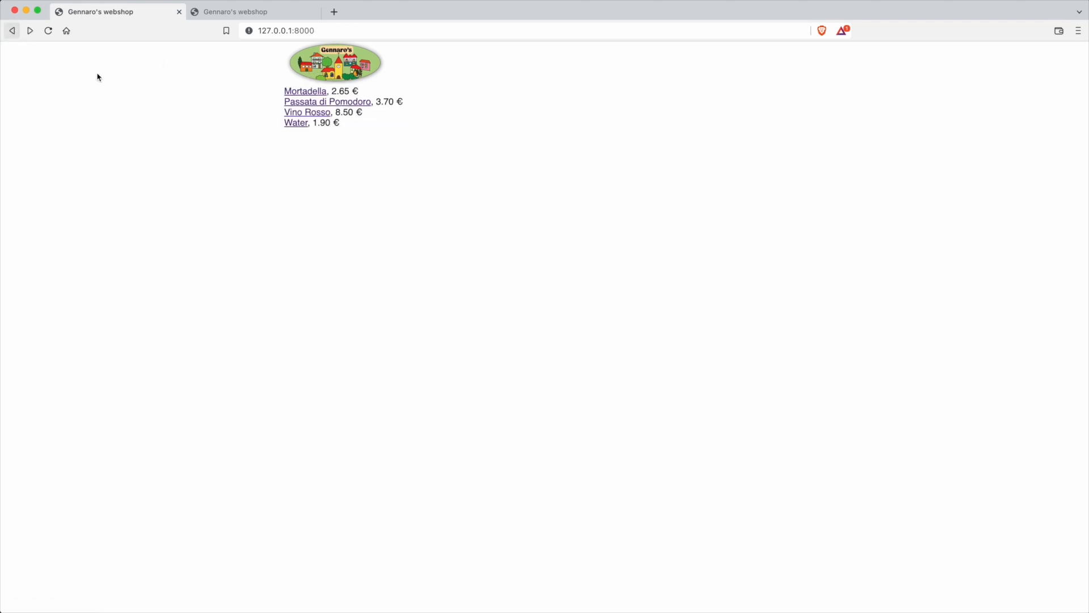
click(306, 112)
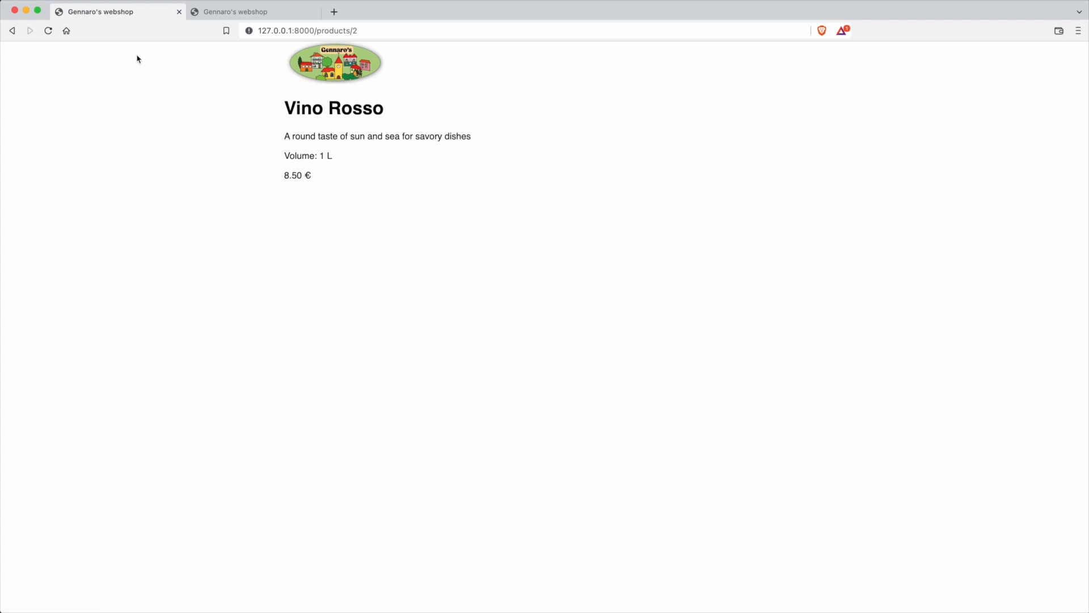
mouse_move(109, 51)
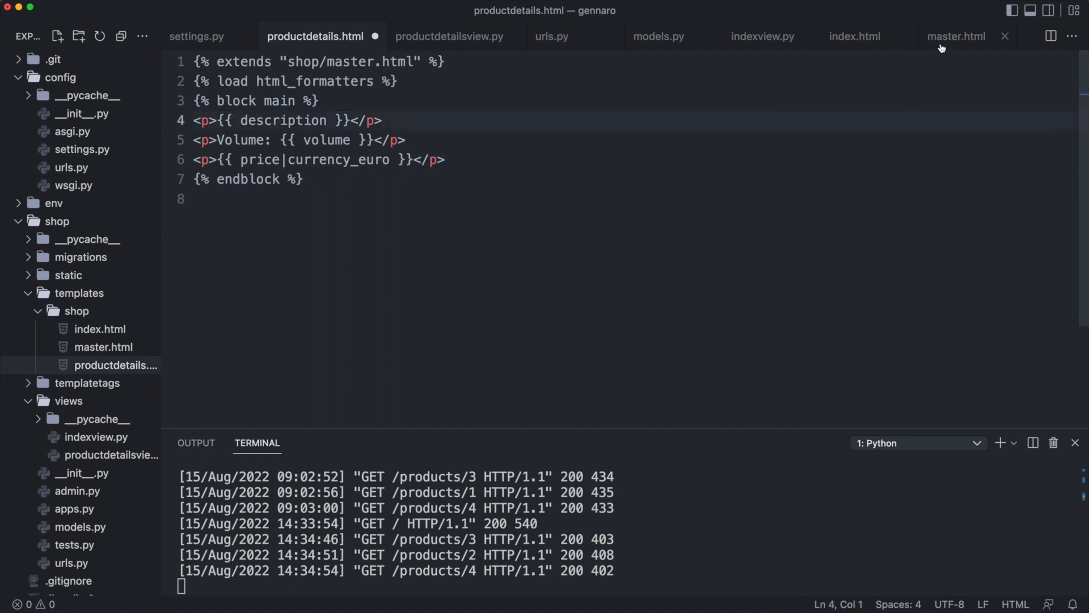
Step: Move the <h1>{{ title }}</h1> heading from productdetails.html into master.html under the logo image
click(955, 36)
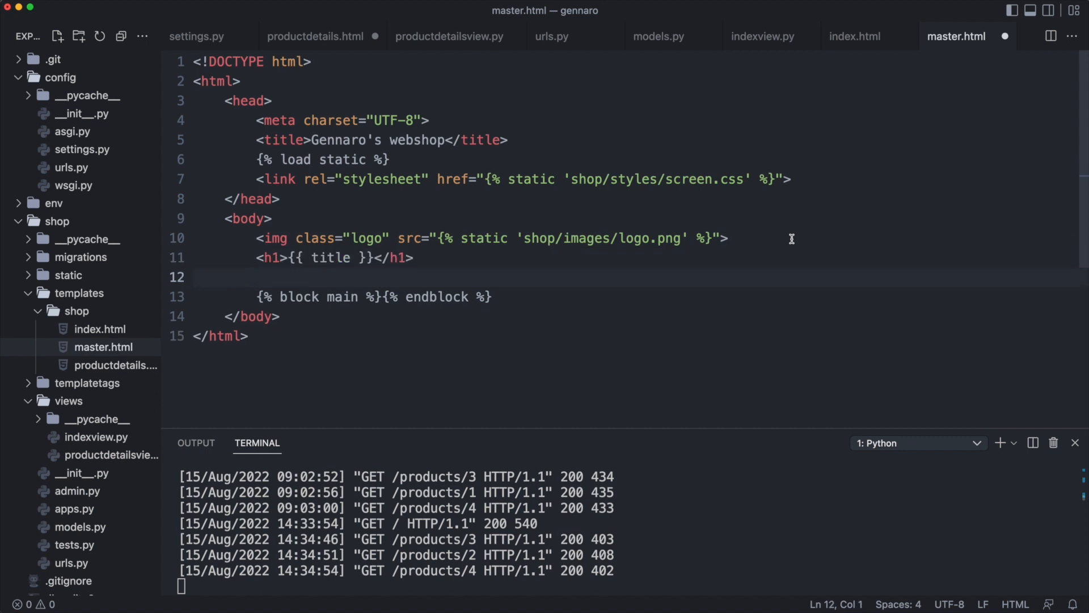
click(315, 36)
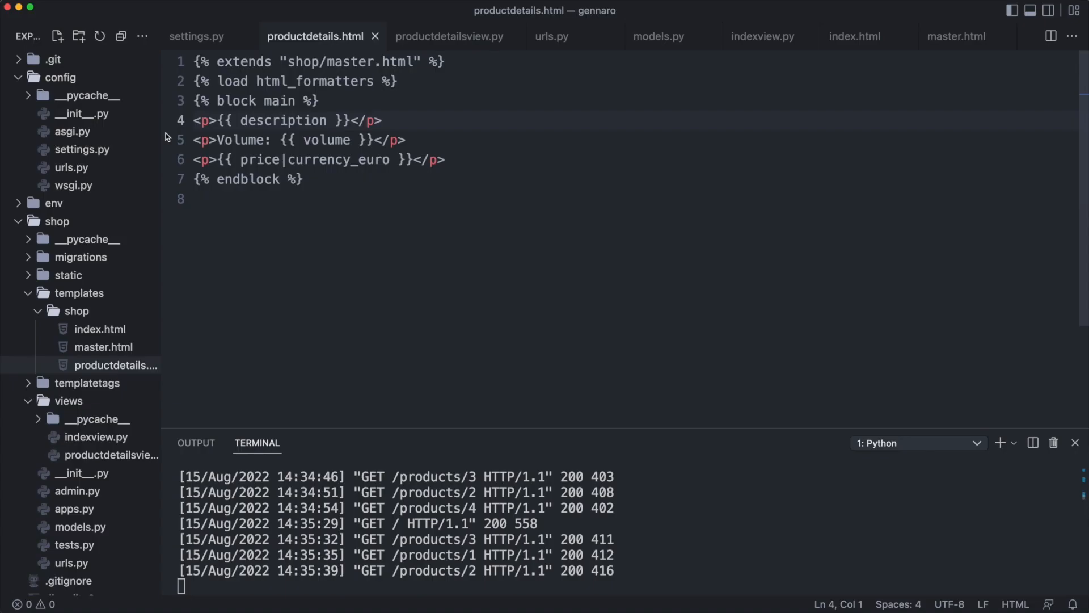
Step: In indexview.py, split the context dict over several lines and add "title": "All products" above products
click(762, 36)
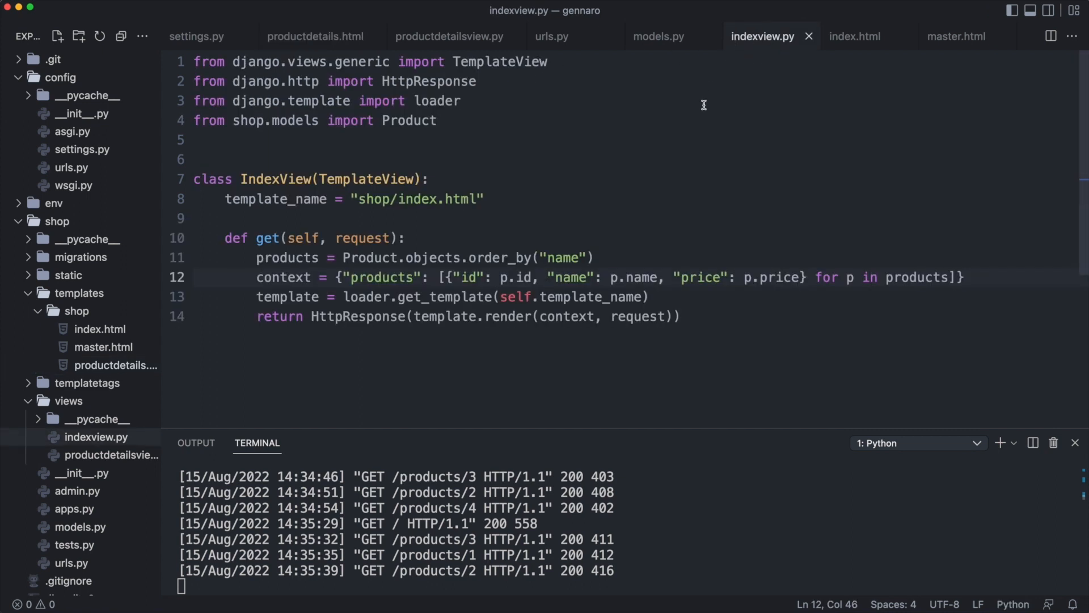
mouse_move(342, 276)
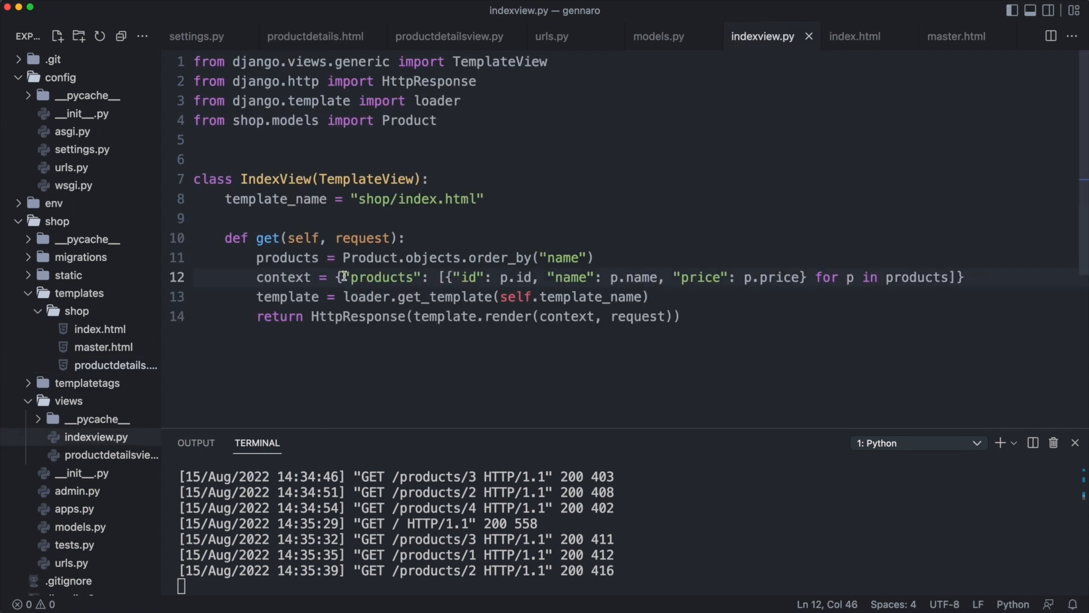
key(Enter)
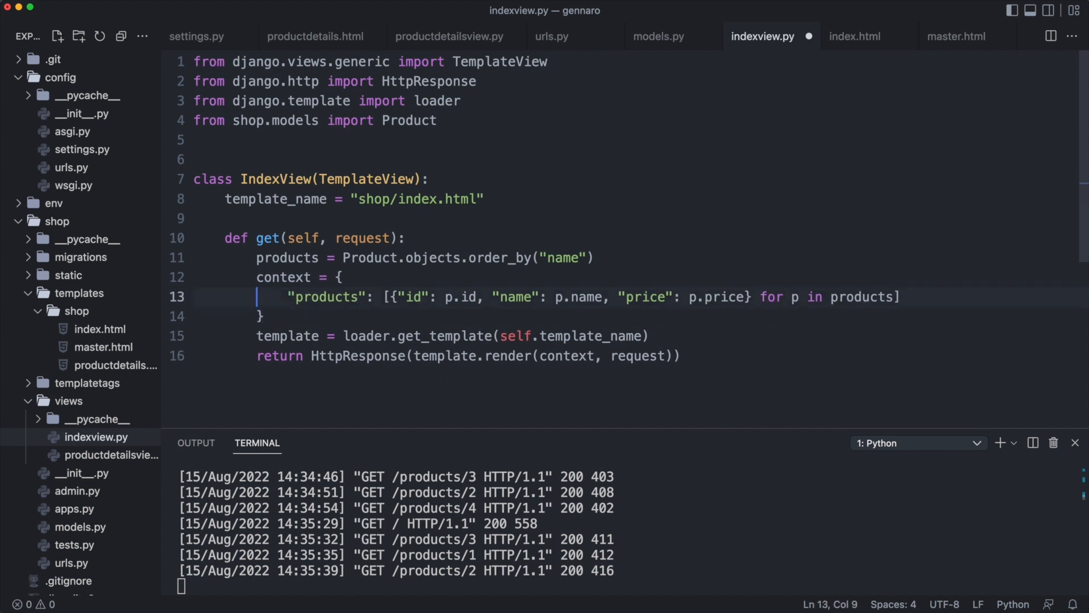
key(Enter)
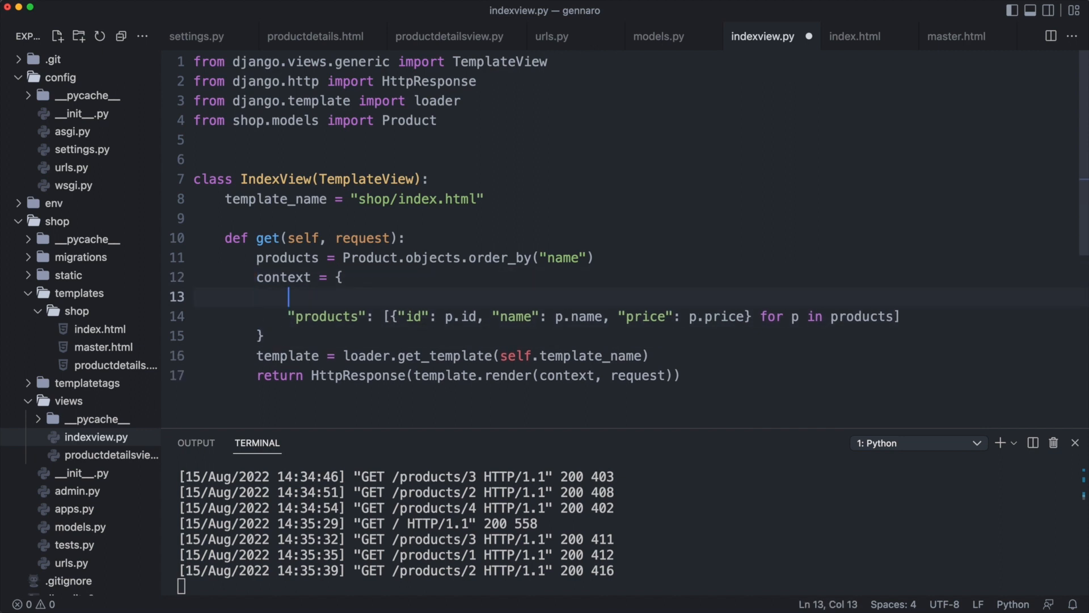
text("title": "All products",)
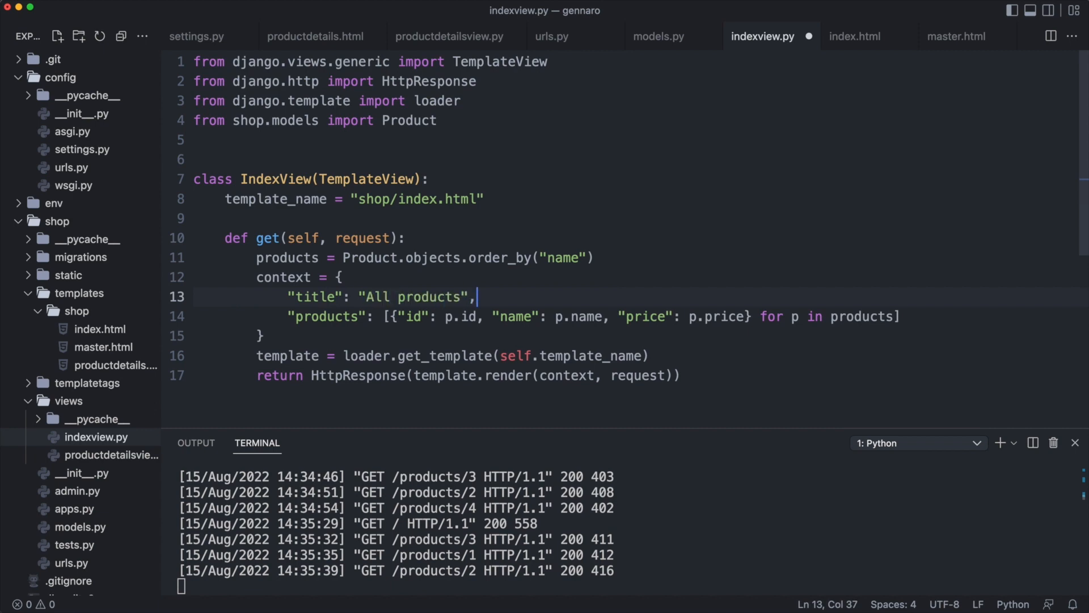